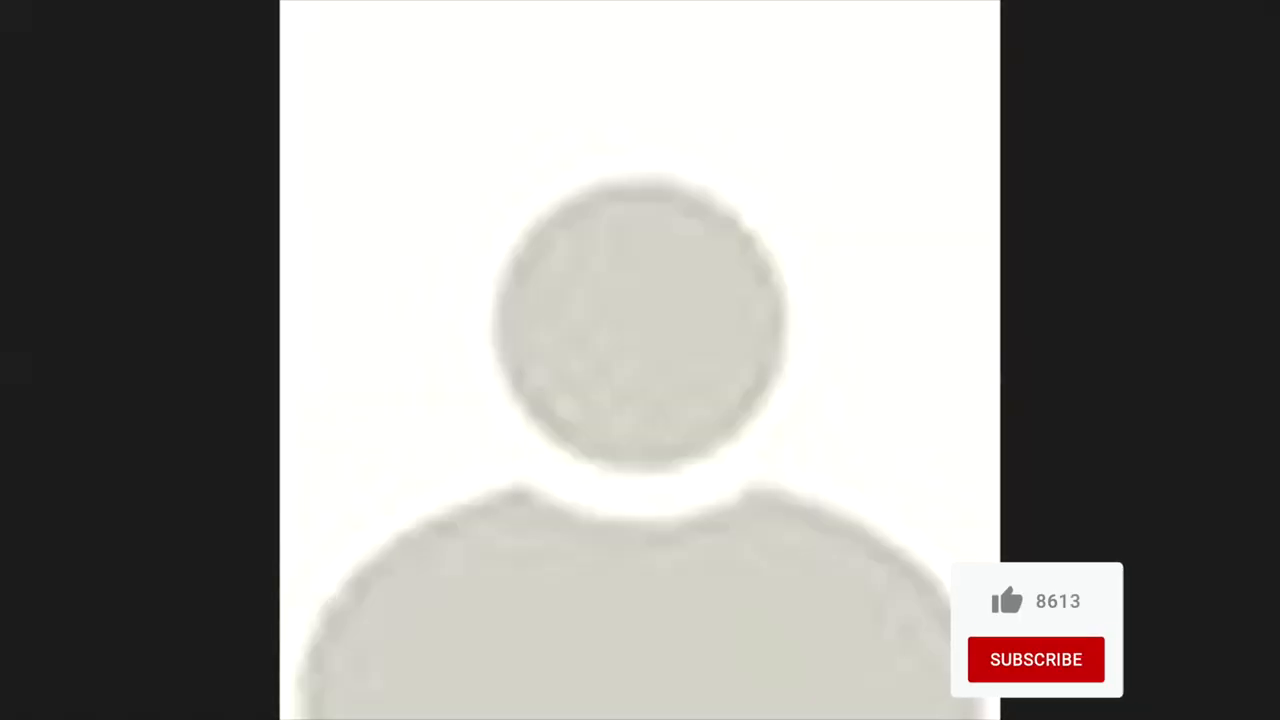
left_click(1008, 600)
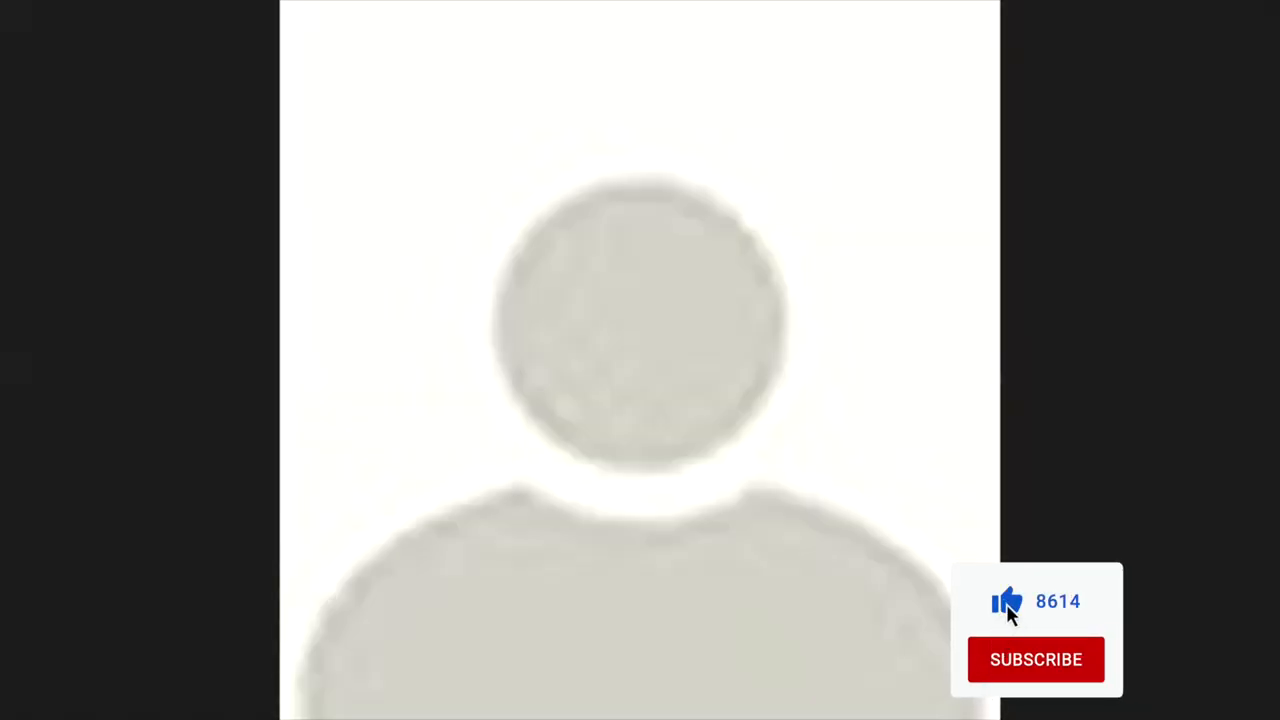
left_click(1036, 660)
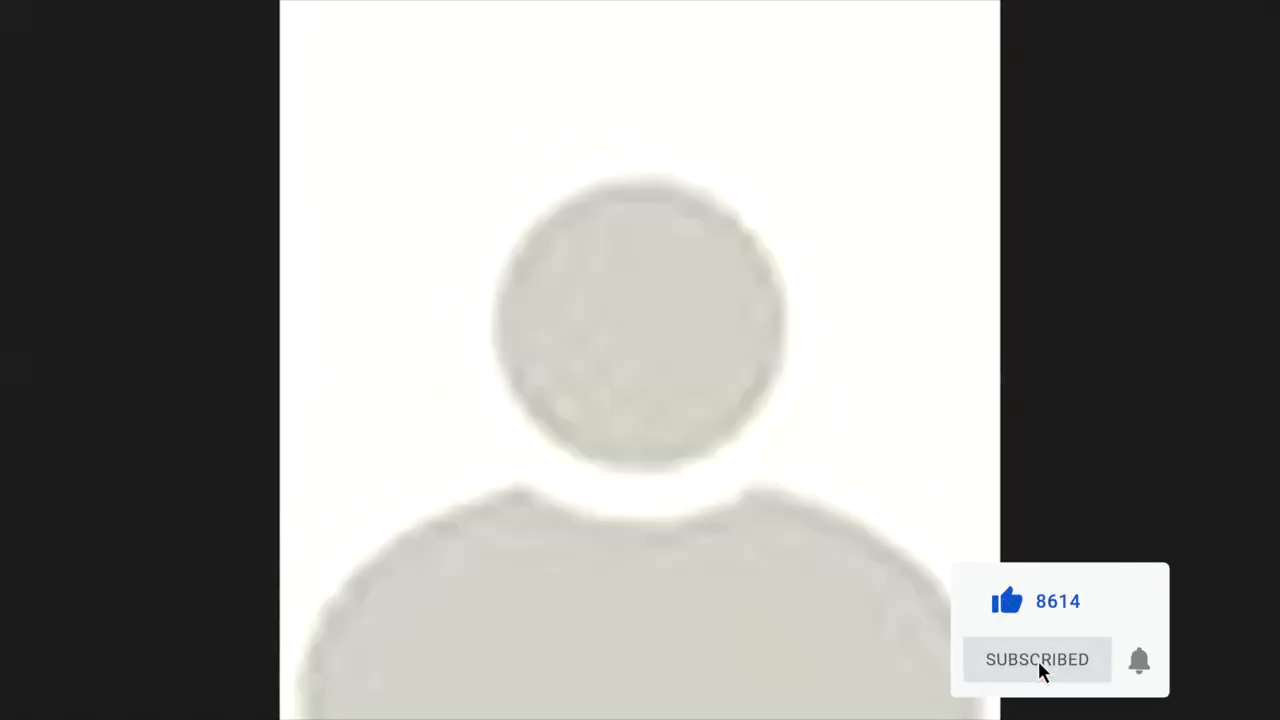
left_click(1140, 660)
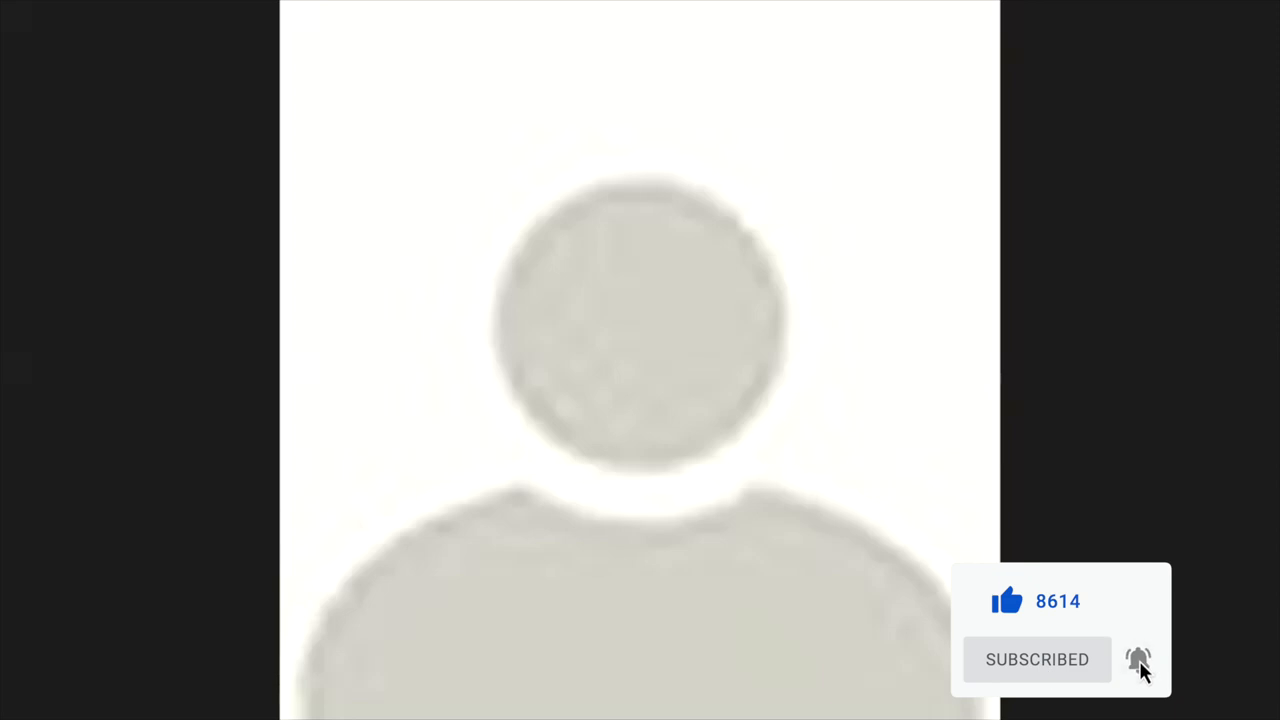